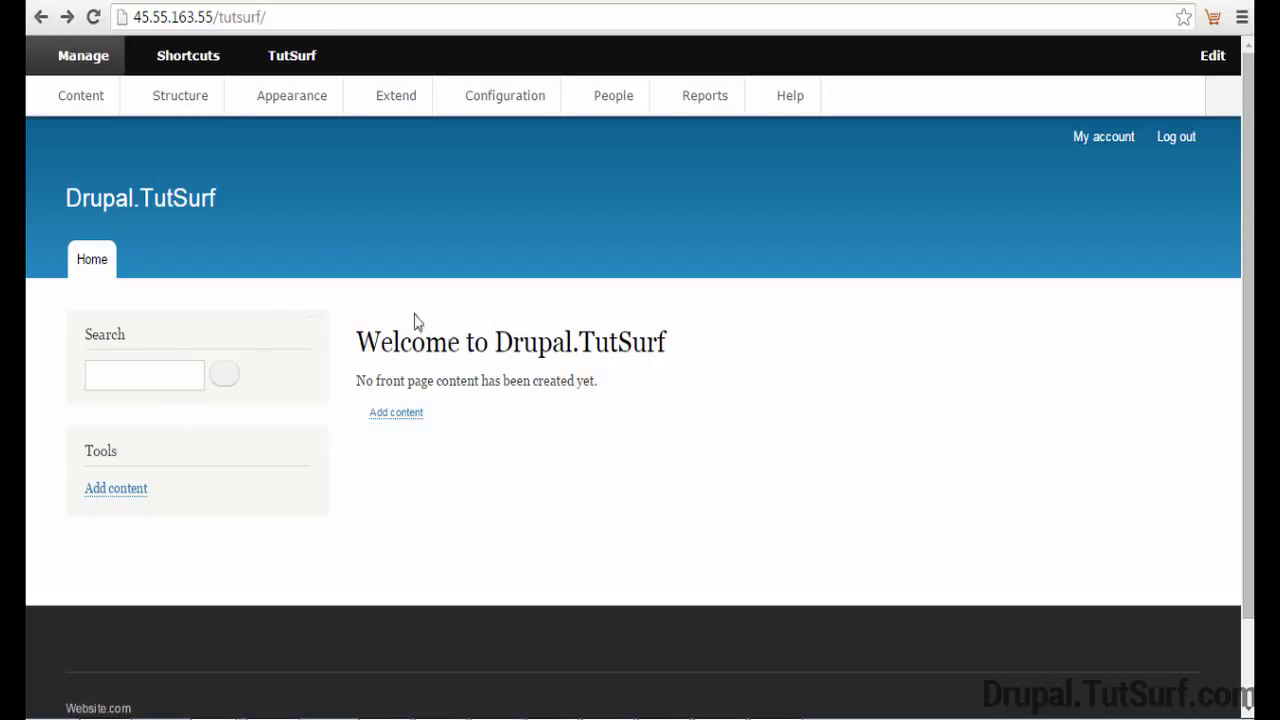
pyautogui.moveTo(623, 422)
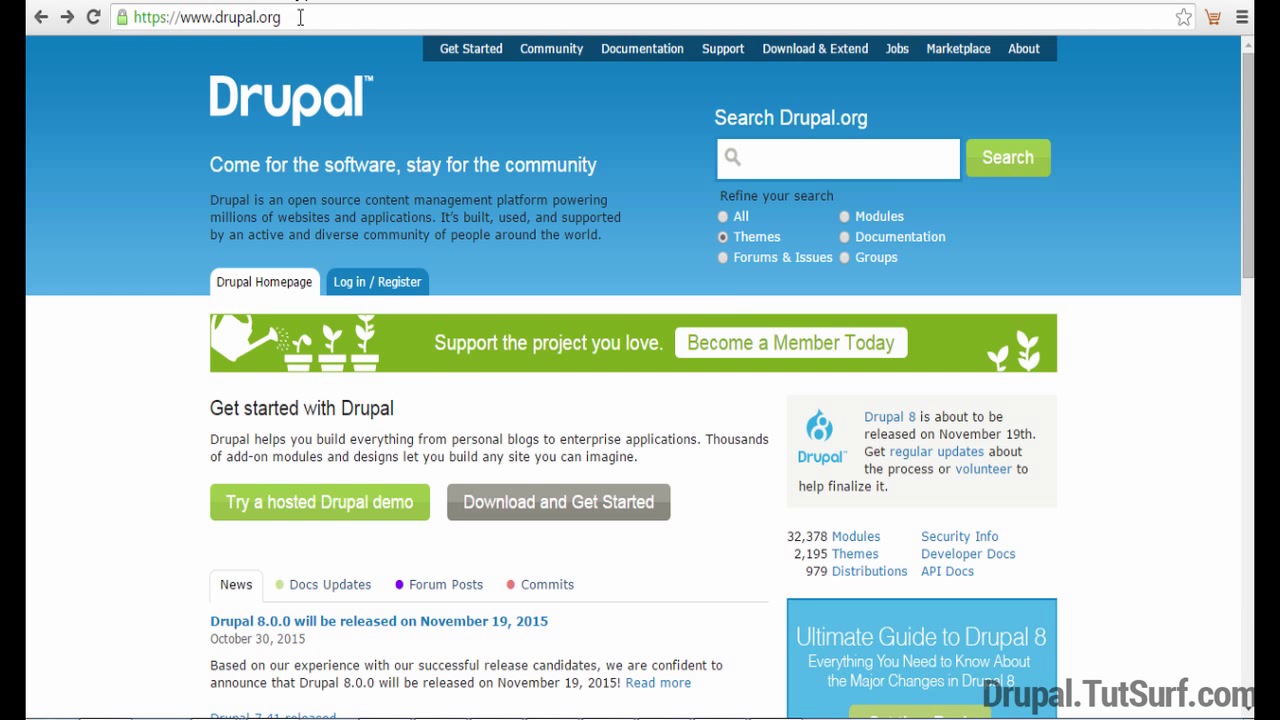
pyautogui.moveTo(725, 237)
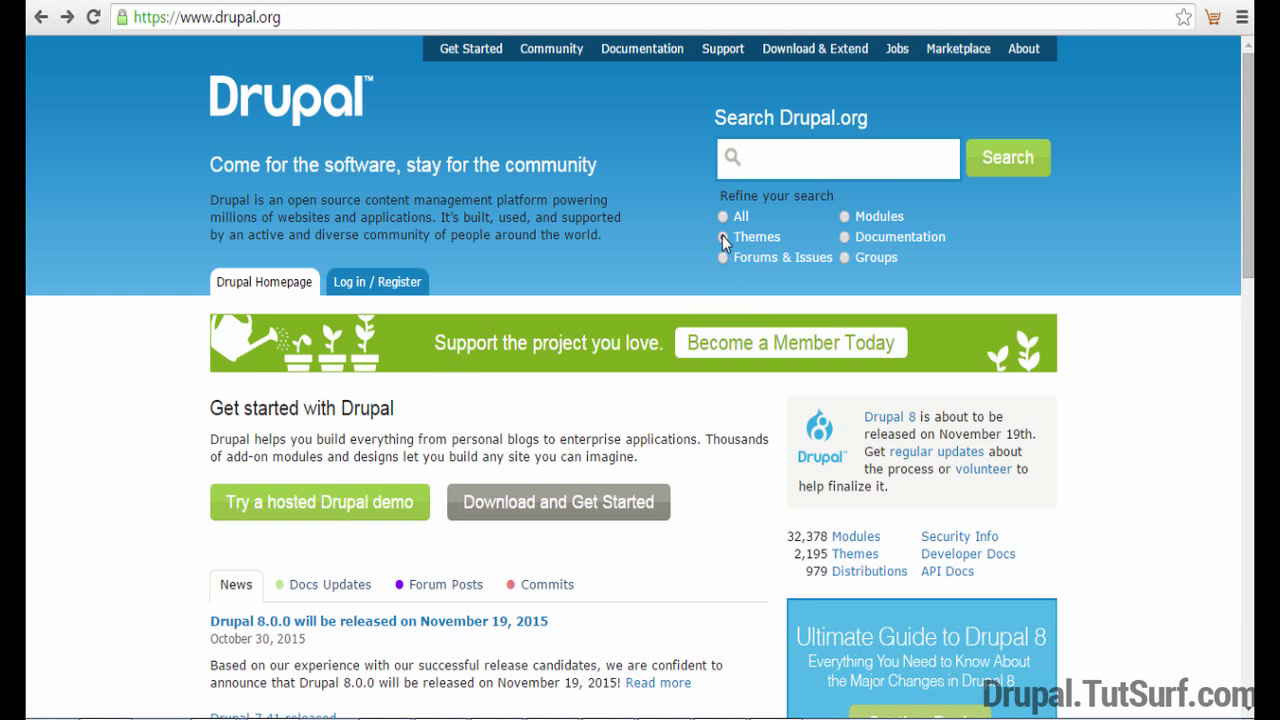
# - Search Drupal.org for themes compatible with 8.x core and open ZURB Foundation
pyautogui.click(724, 237)
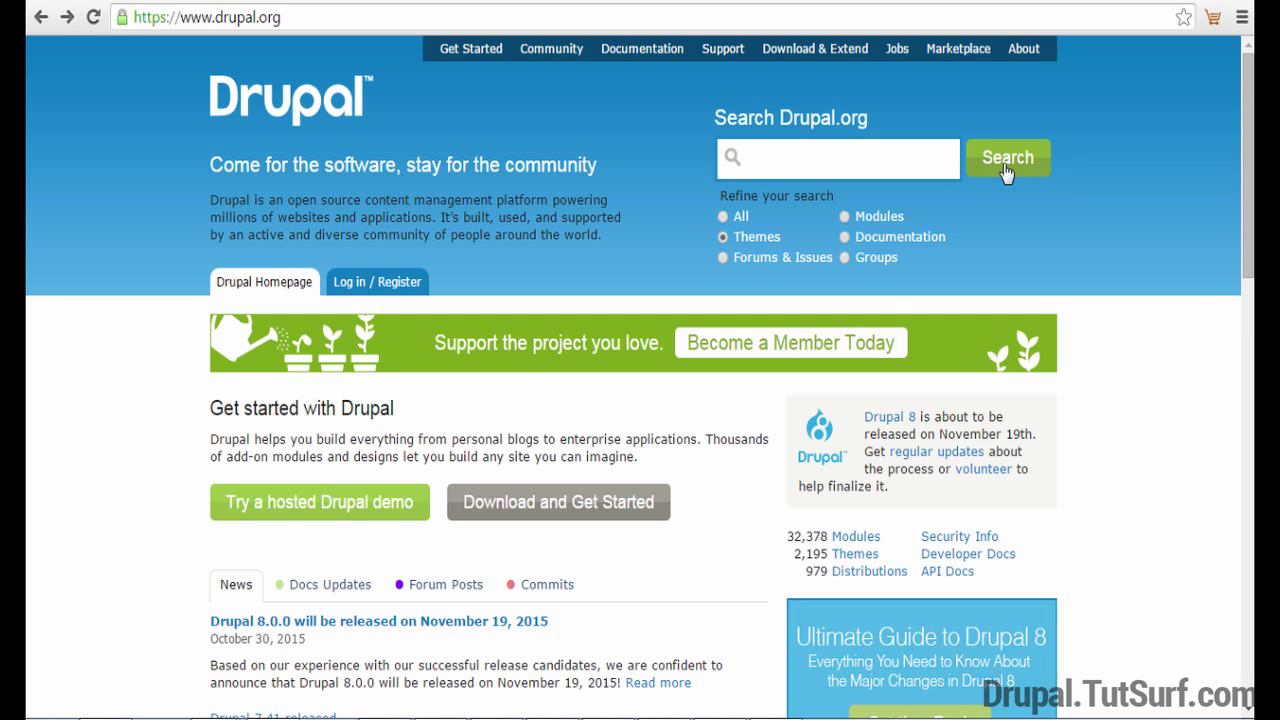
pyautogui.click(1007, 158)
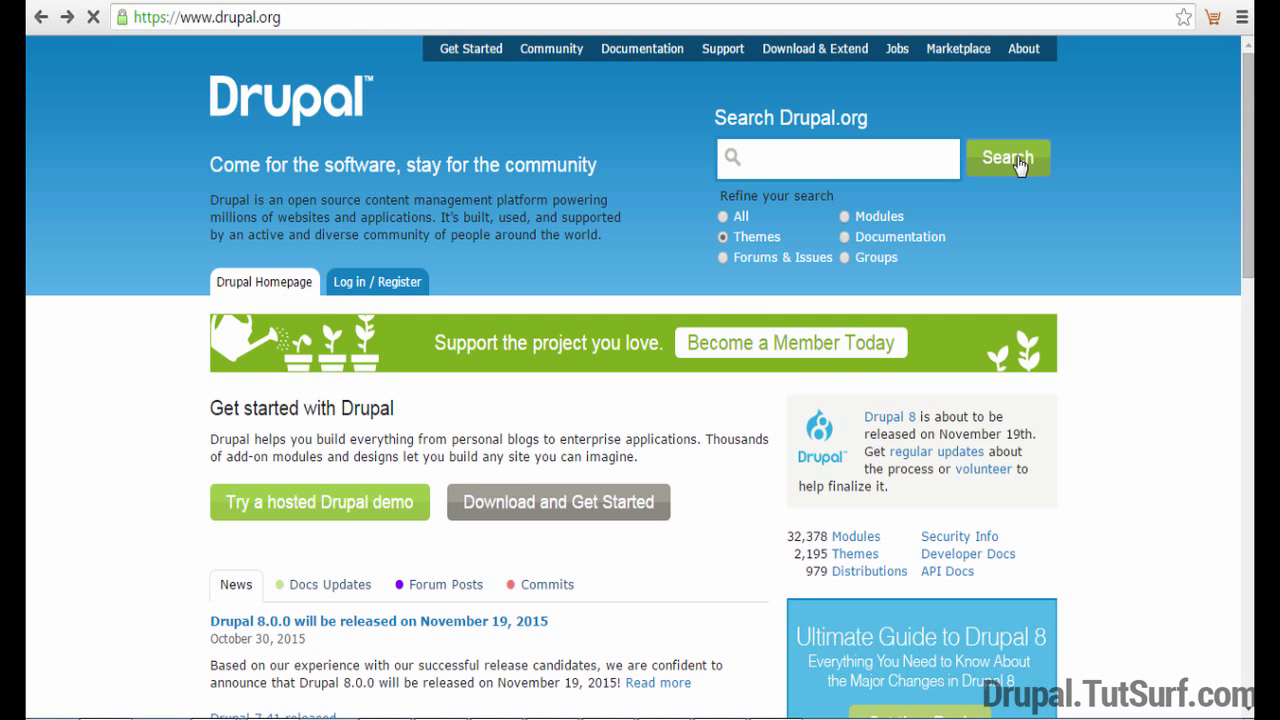
pyautogui.click(1007, 158)
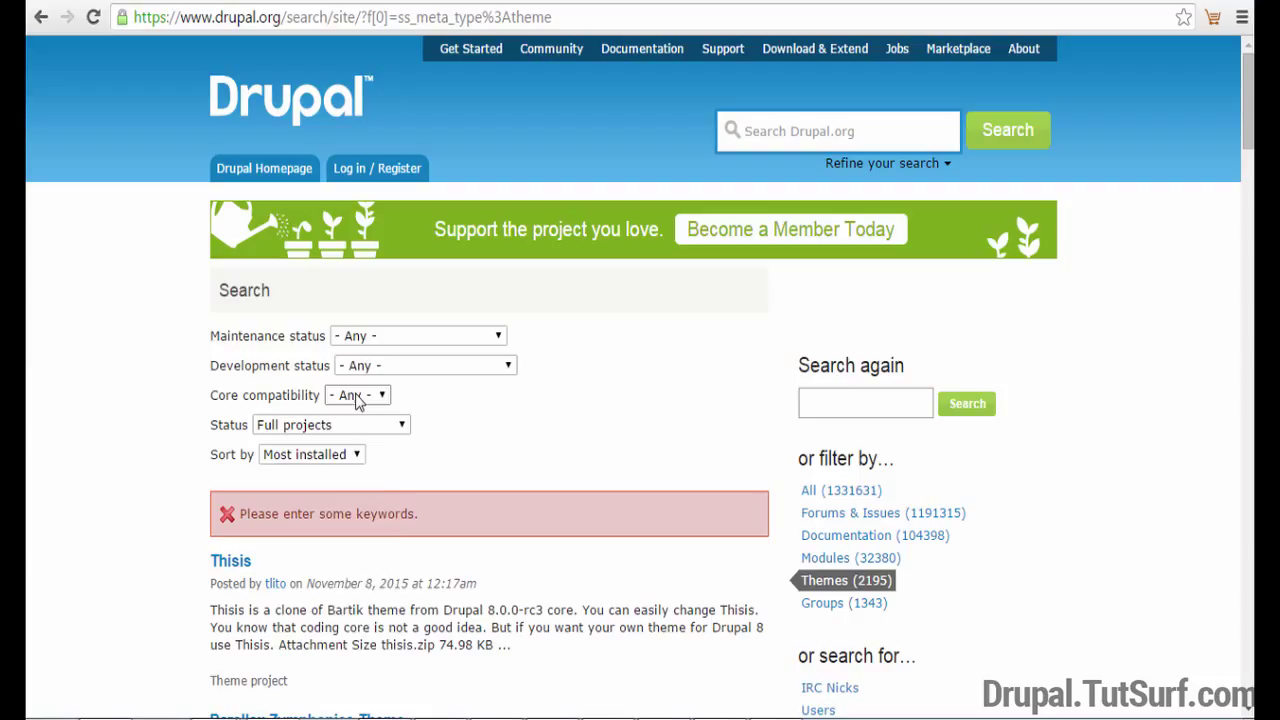
pyautogui.click(357, 395)
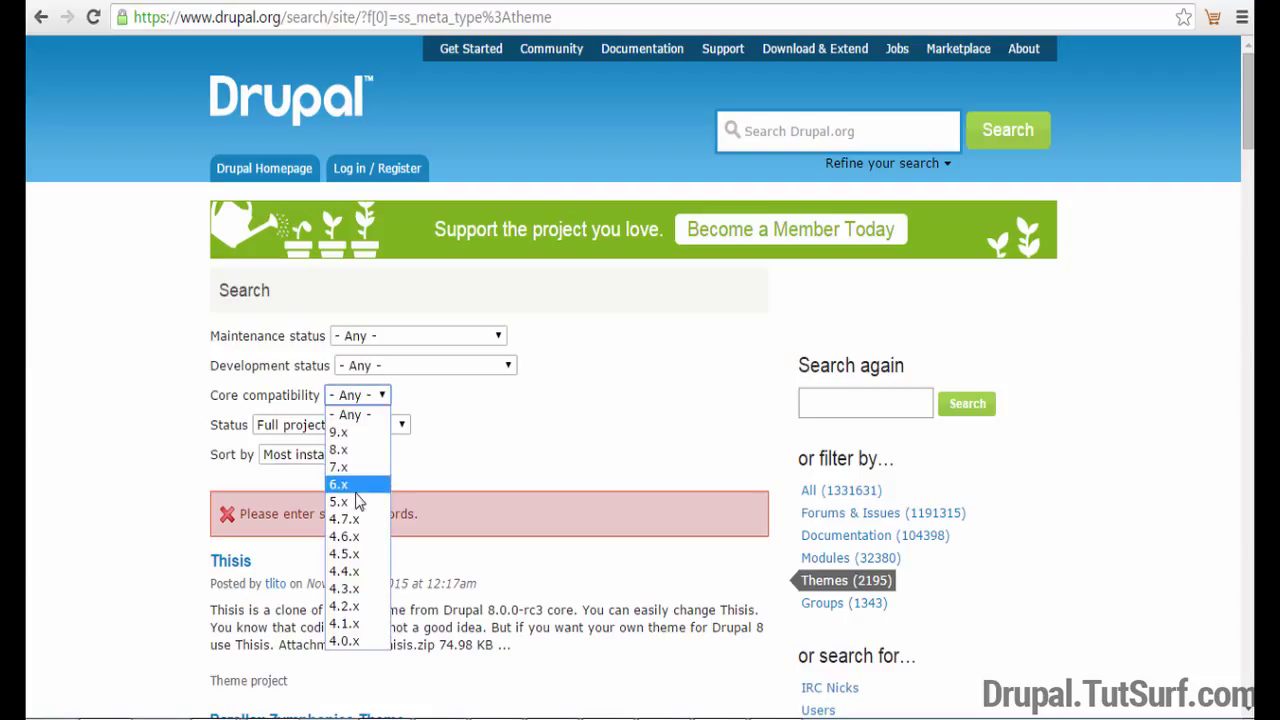
pyautogui.click(339, 432)
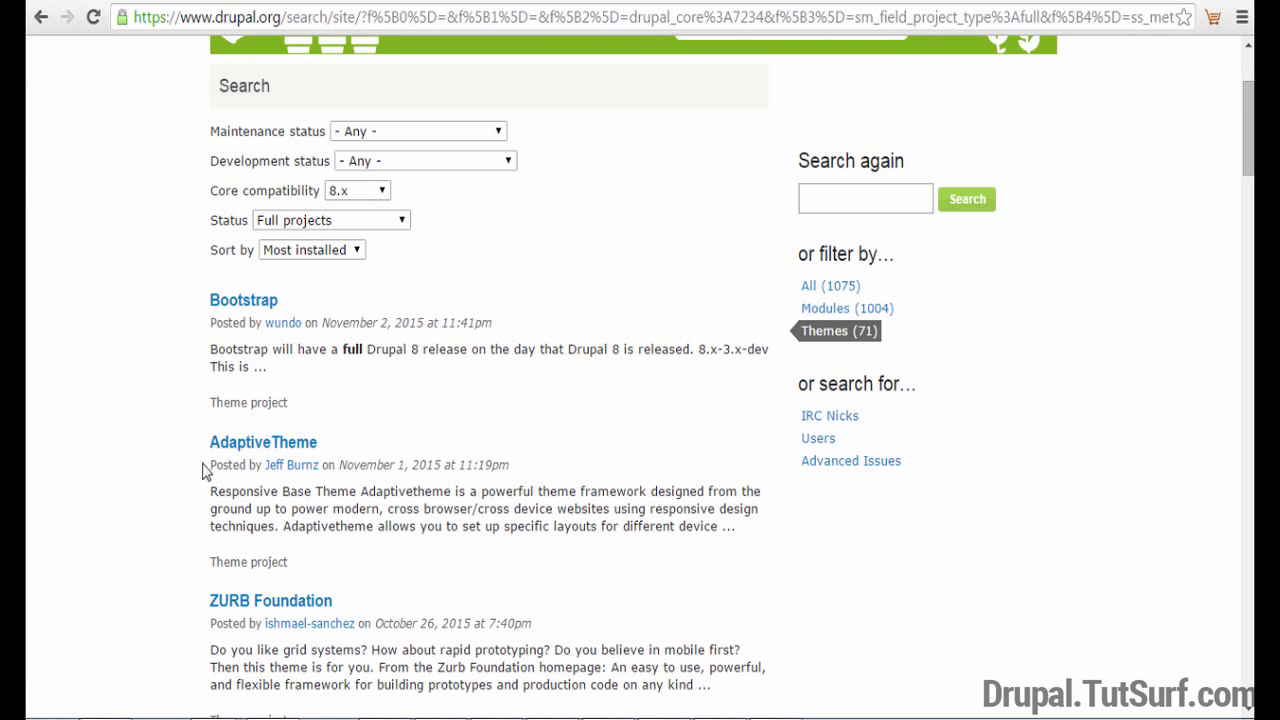
pyautogui.scroll(-3)
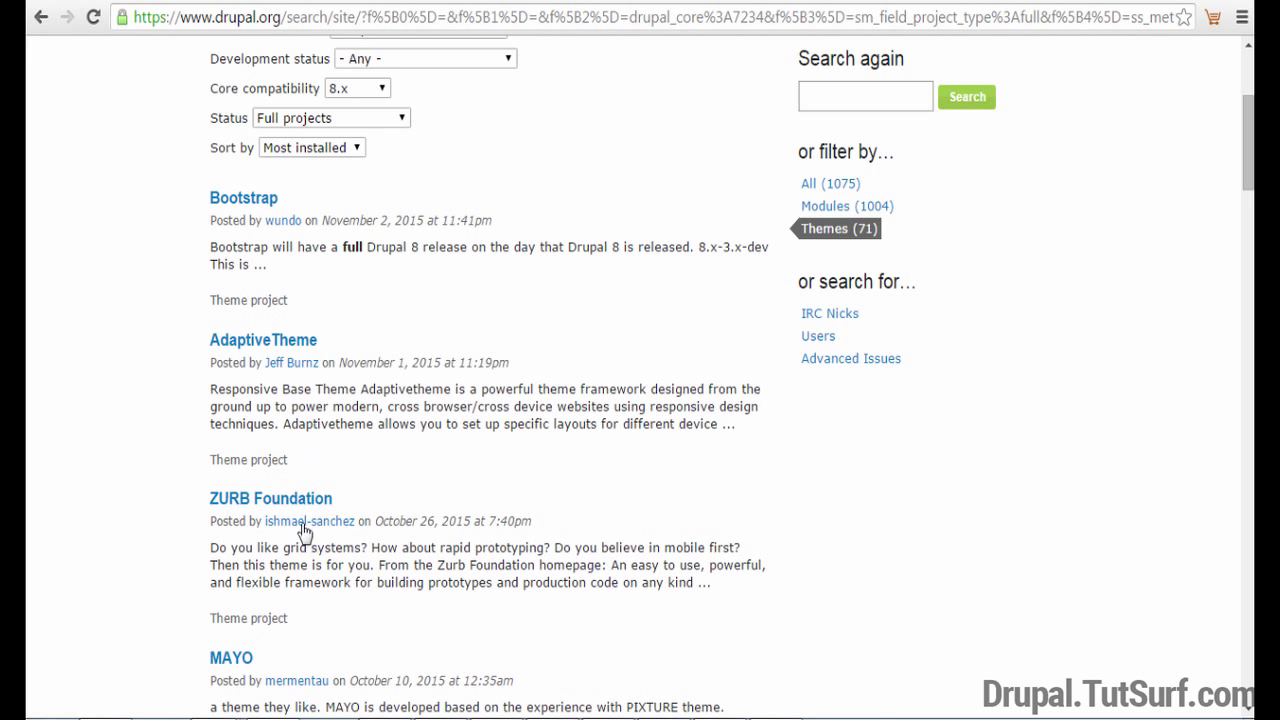
pyautogui.click(270, 498)
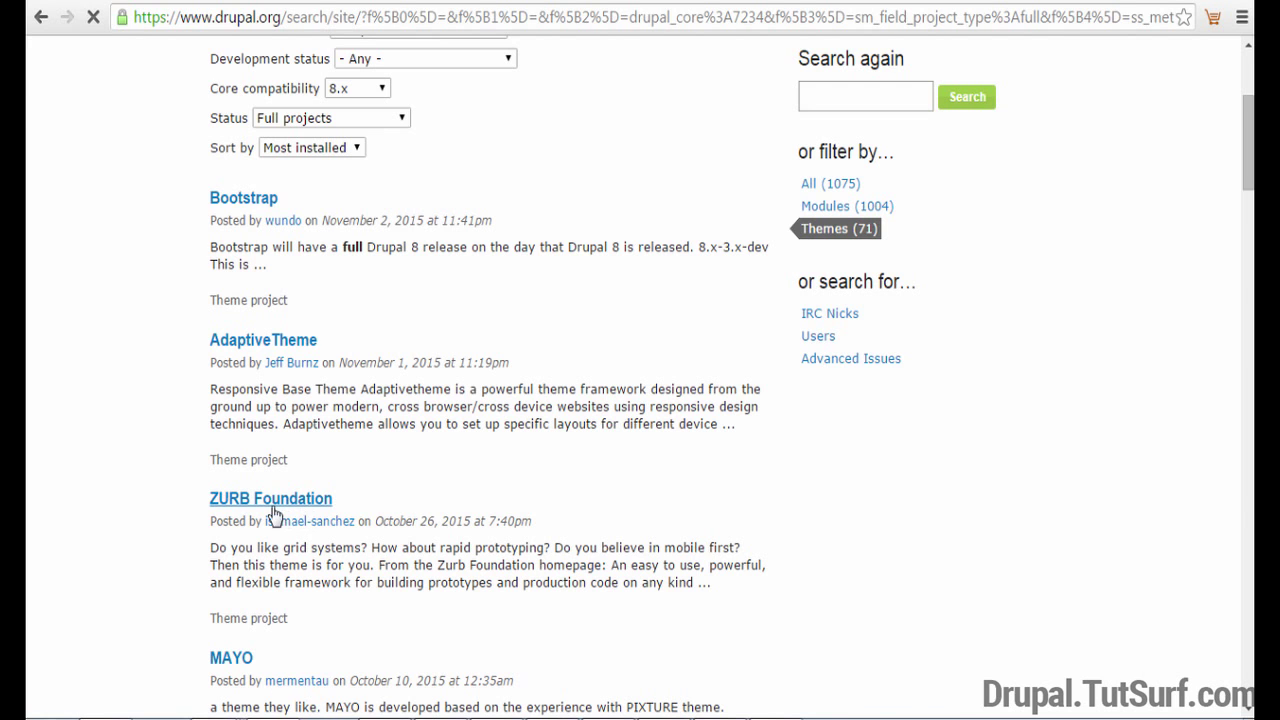
# - Review ZURB Foundation's releases and copy the 8.x-5.0-beta1 download link address
pyautogui.click(270, 498)
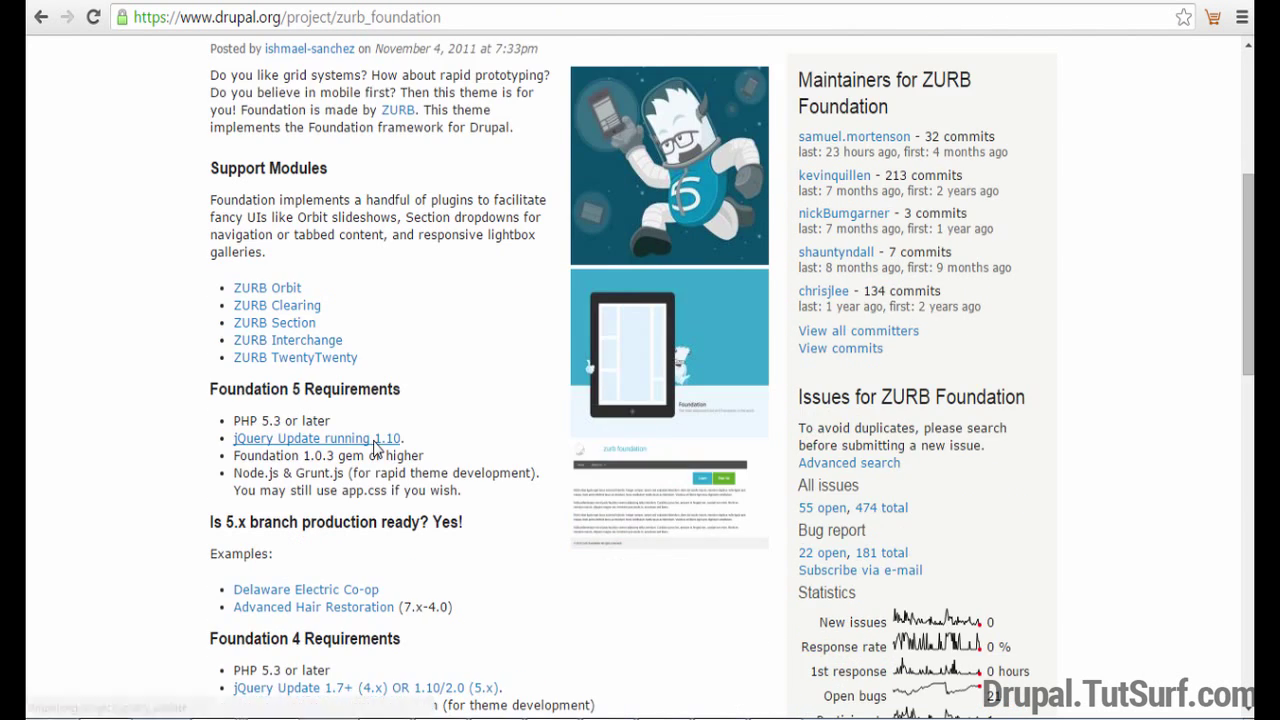
pyautogui.scroll(-3)
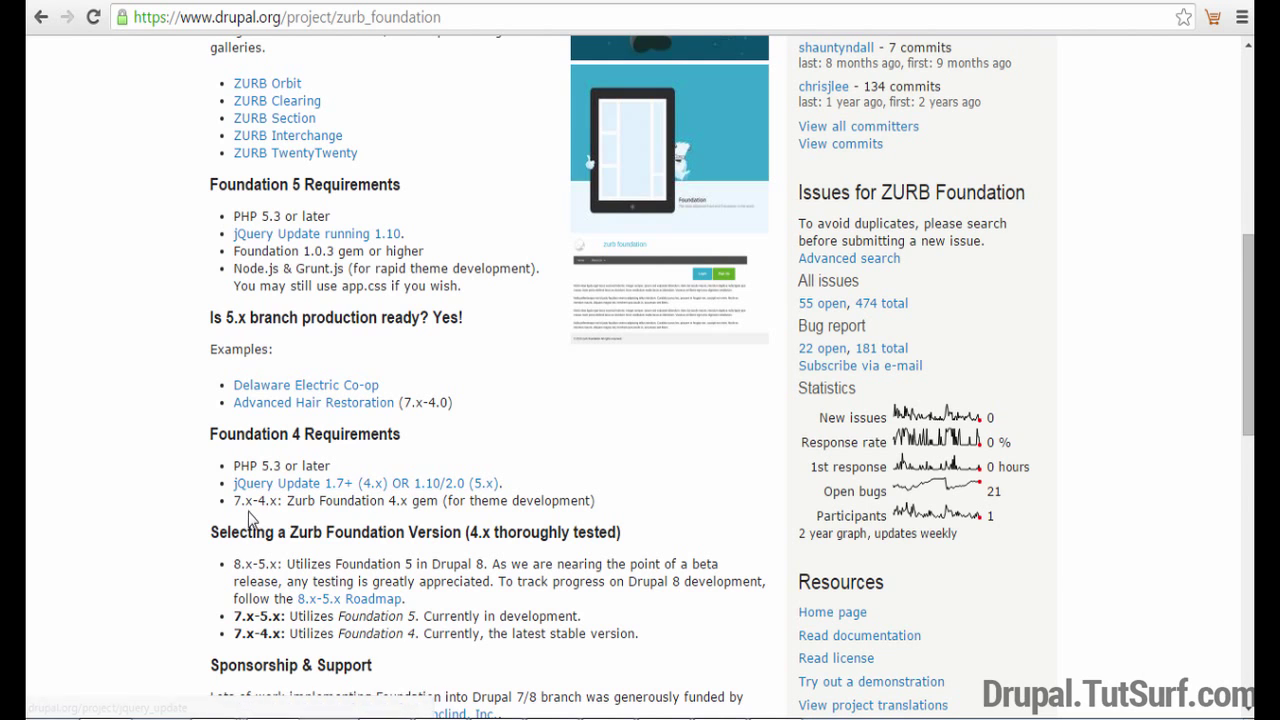
pyautogui.scroll(-3)
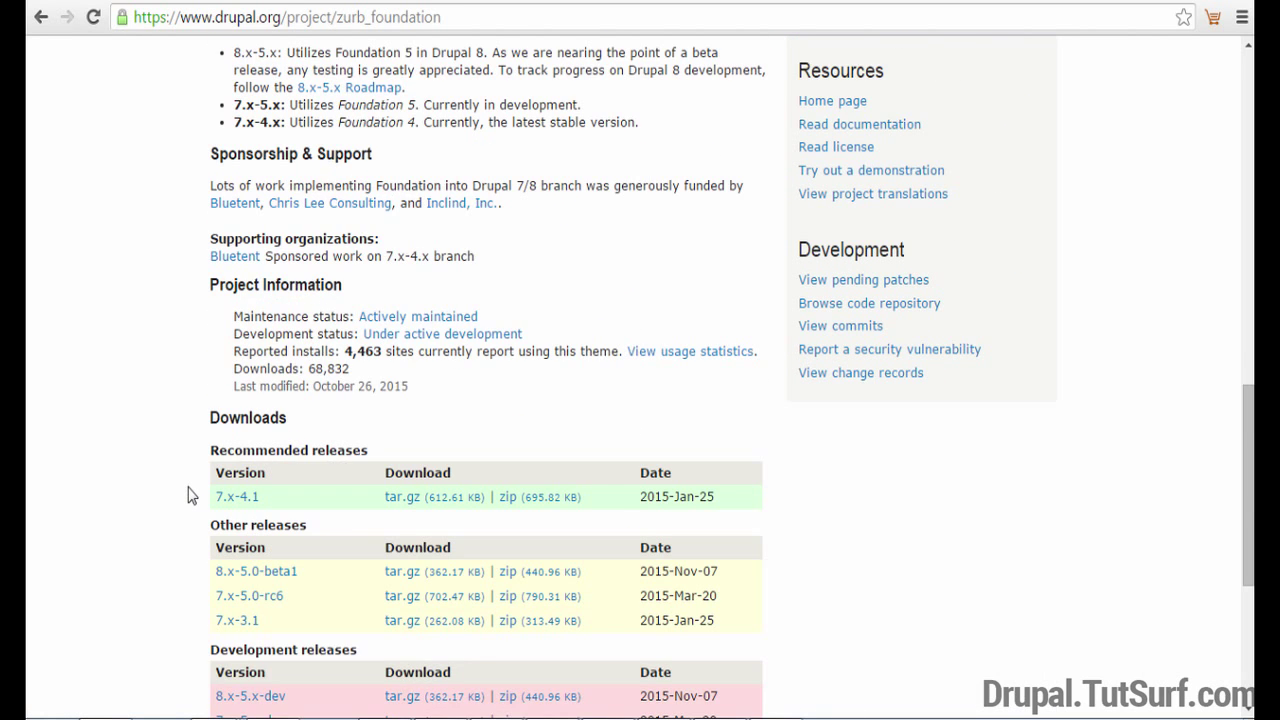
pyautogui.scroll(-3)
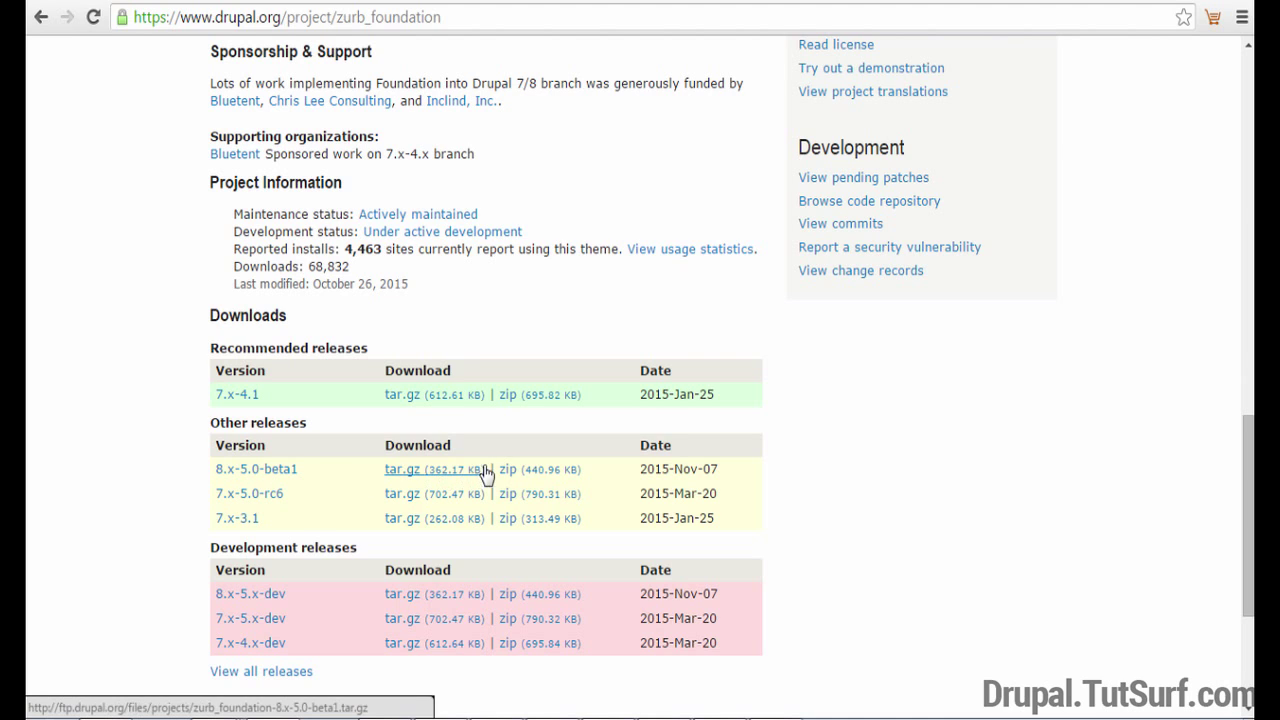
pyautogui.rightClick(506, 469)
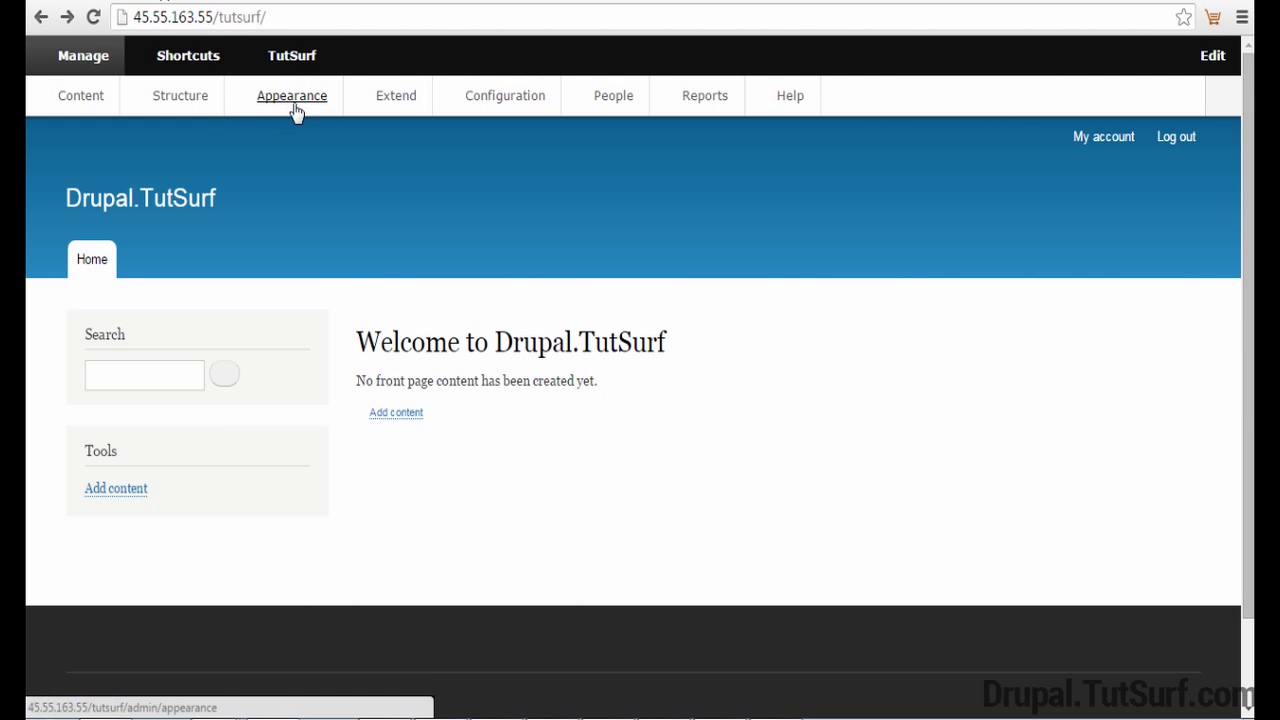
pyautogui.click(292, 95)
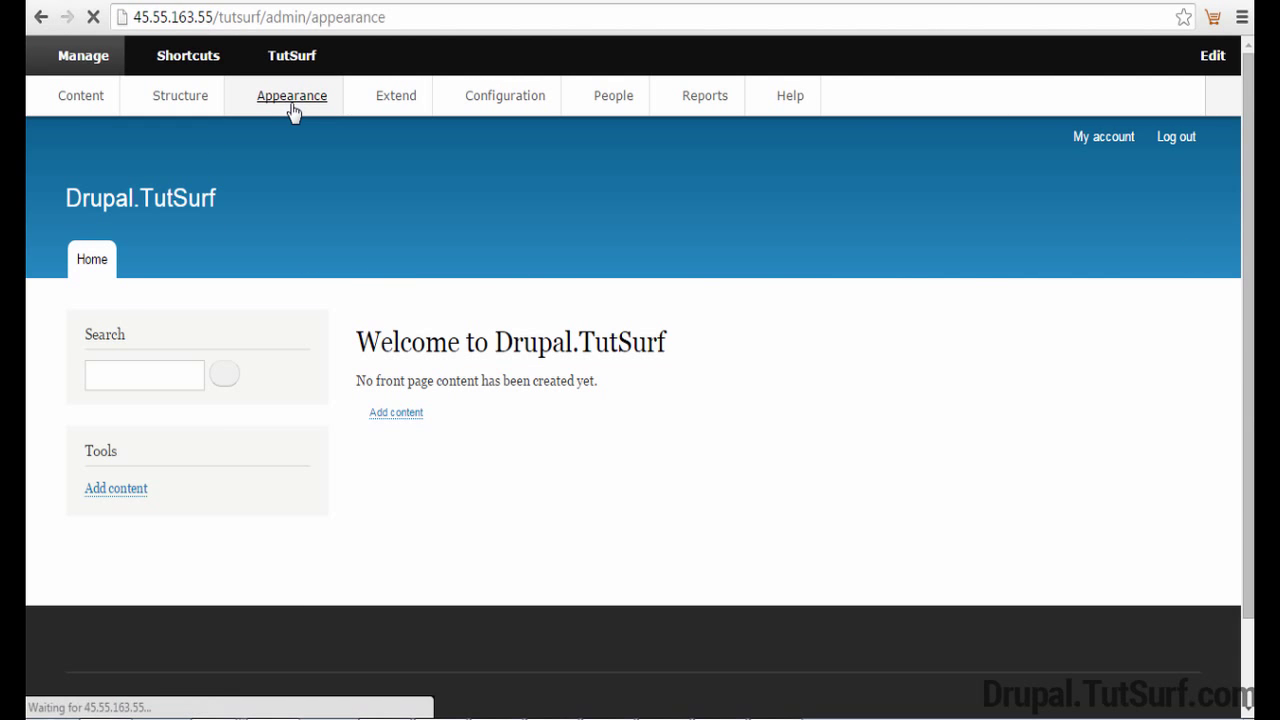
pyautogui.click(292, 95)
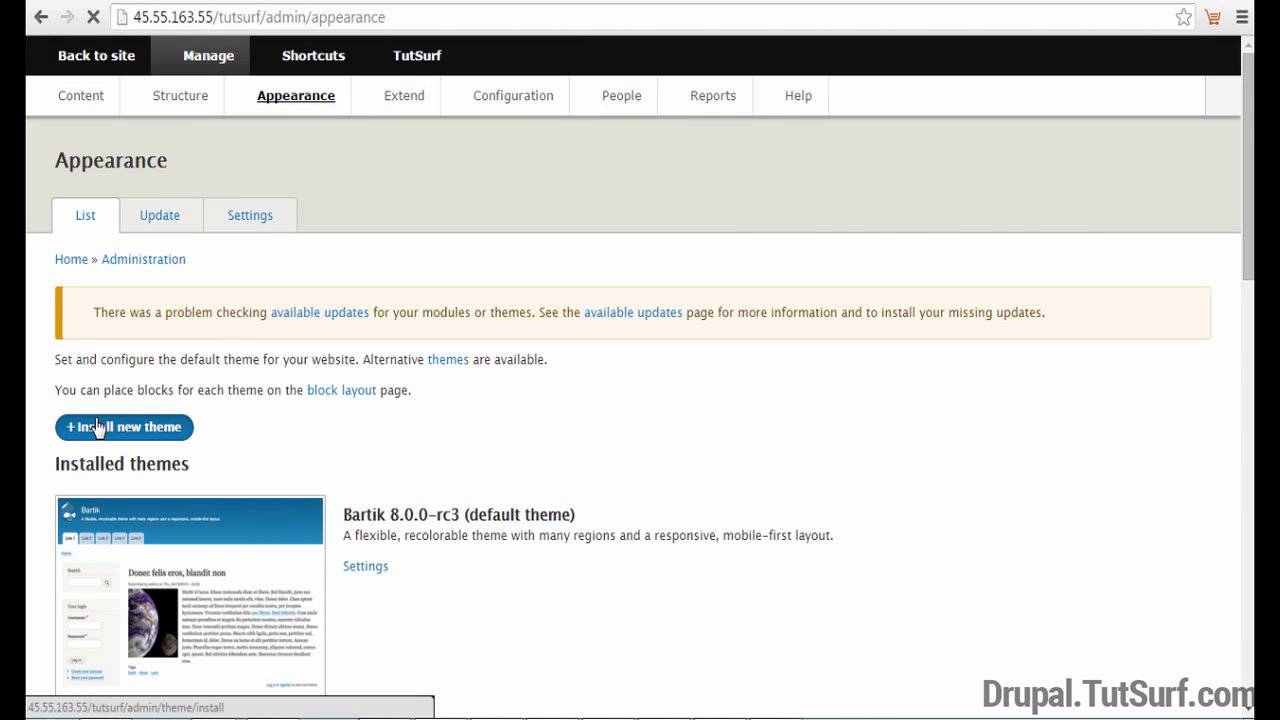
pyautogui.click(123, 427)
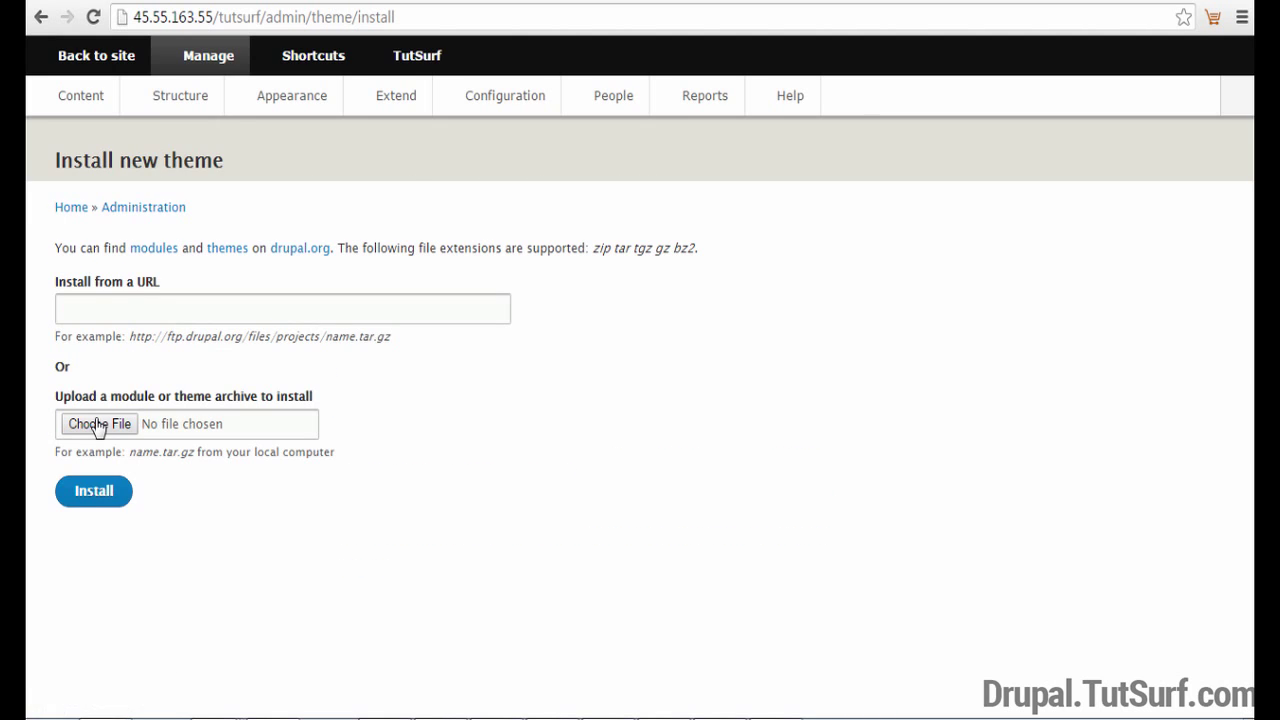
pyautogui.write('http://ftp.drupal.org/files/projects/zurb_foundation-8.x-5.0-beta1.zip')
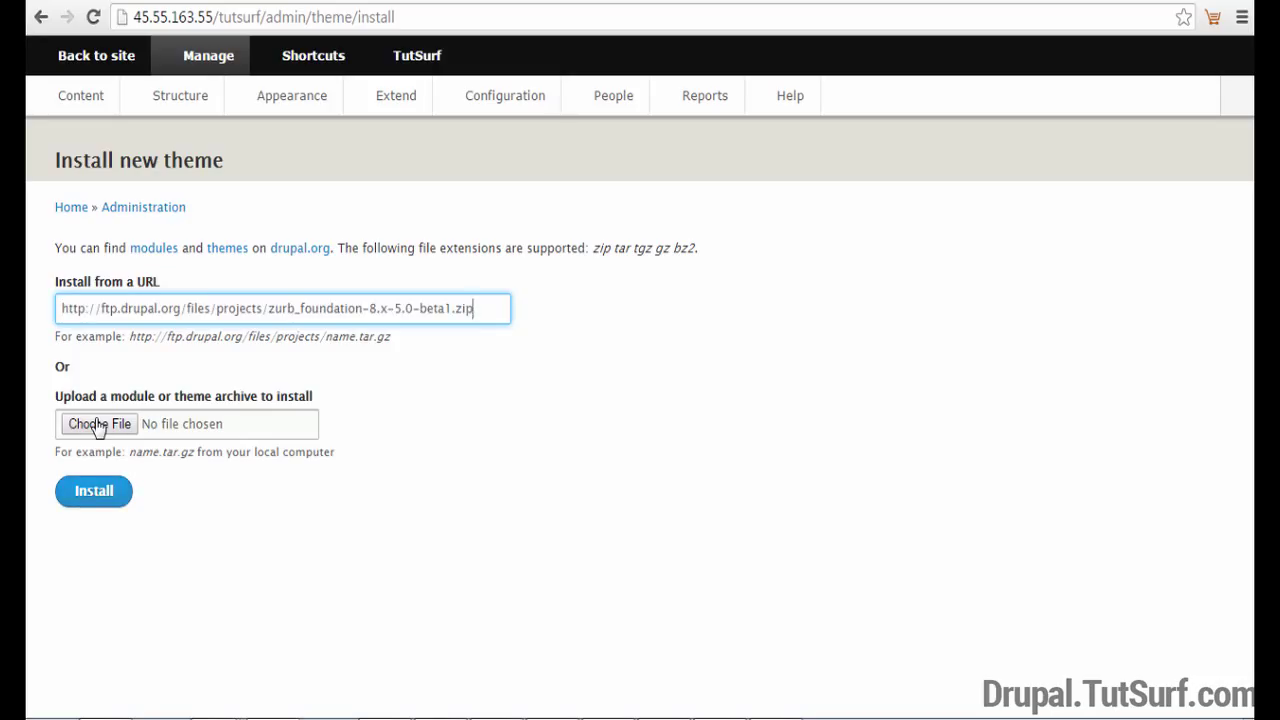
pyautogui.click(93, 490)
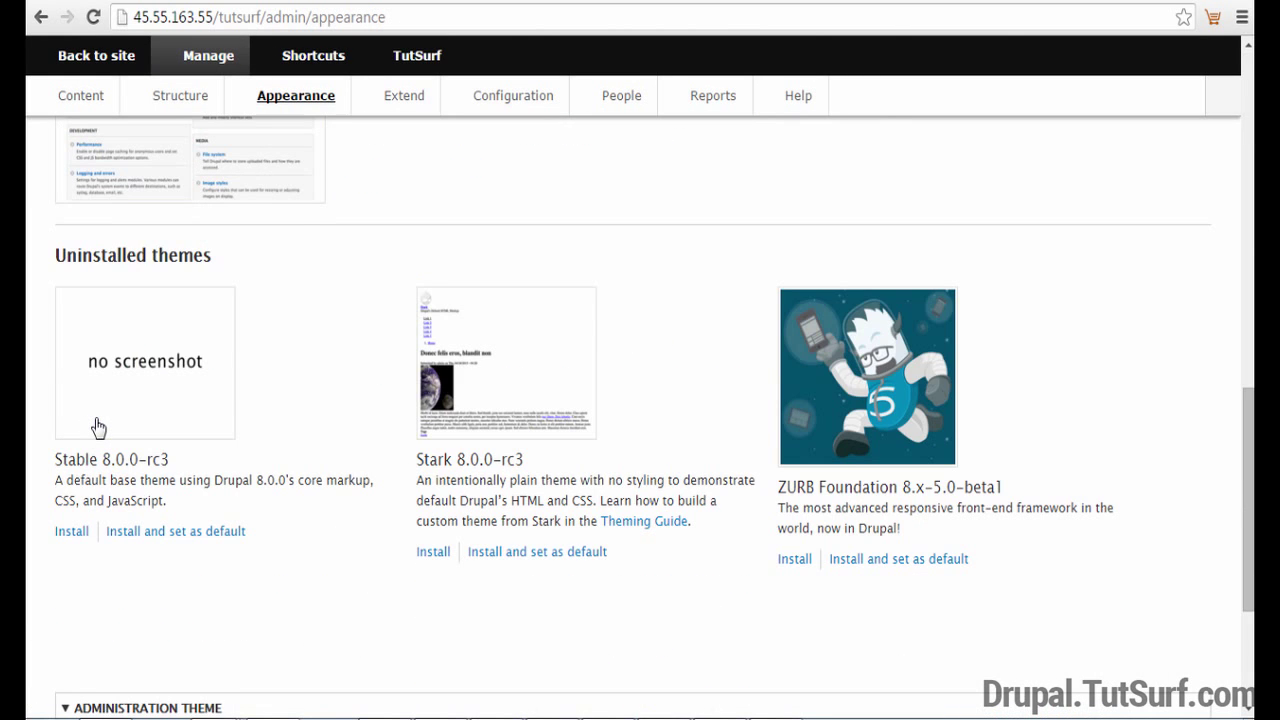
pyautogui.moveTo(898, 558)
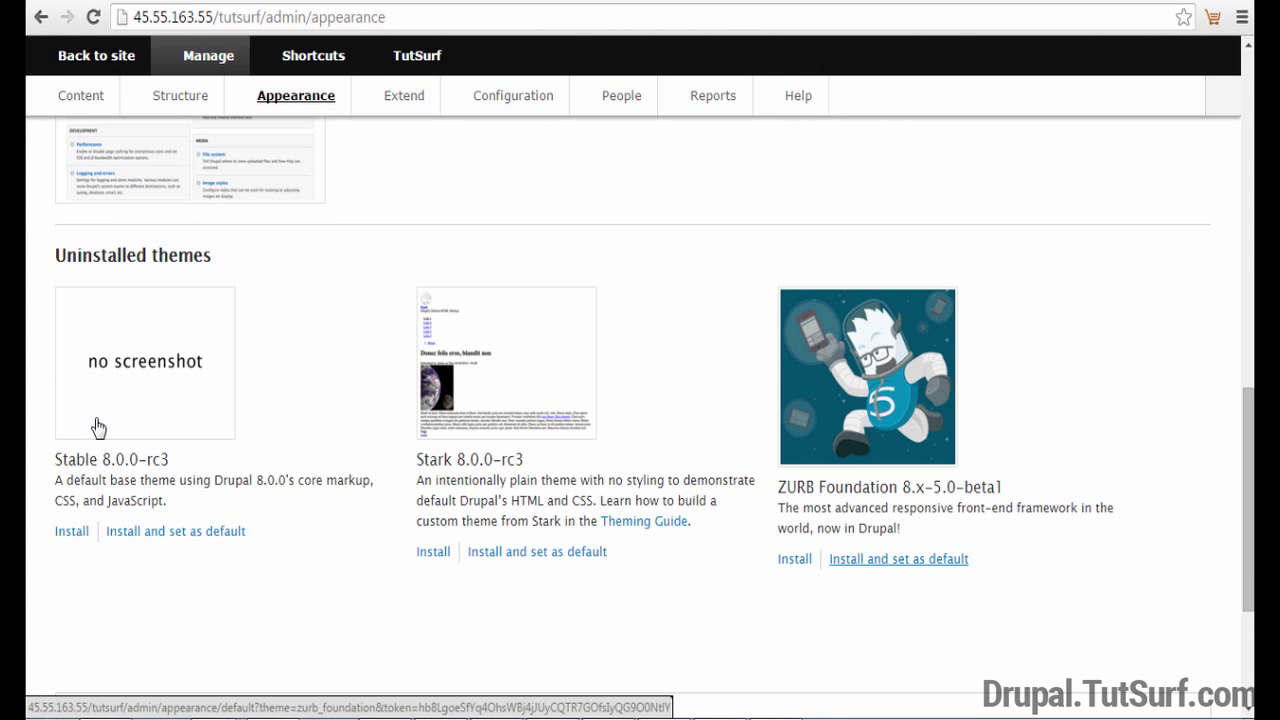
# - Install ZURB Foundation and set it as default, then return to the site
pyautogui.click(897, 558)
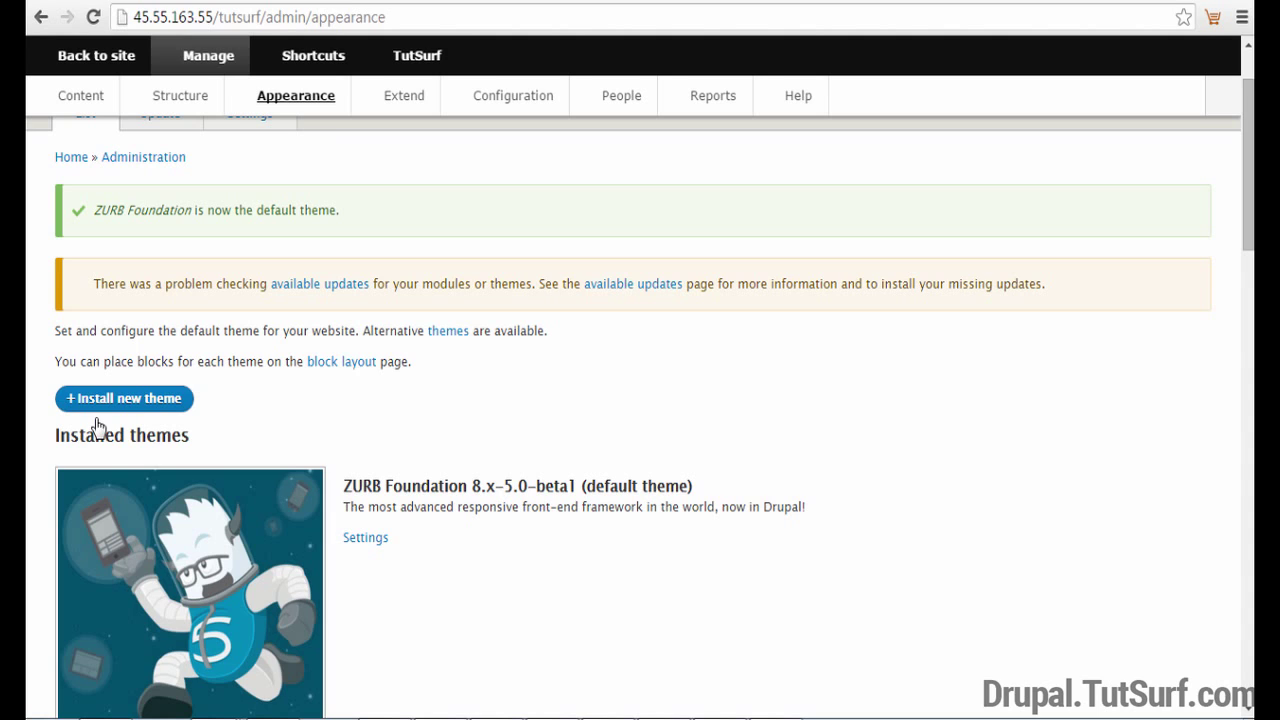
pyautogui.scroll(-3)
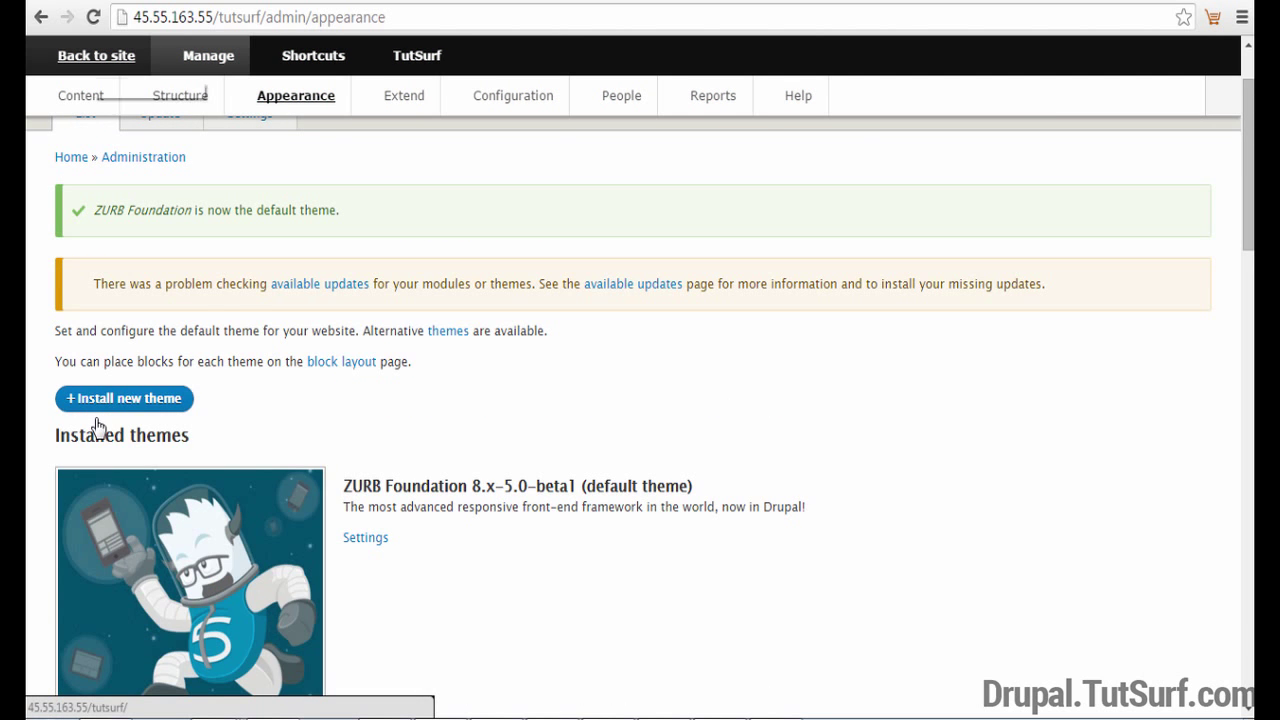
pyautogui.click(95, 55)
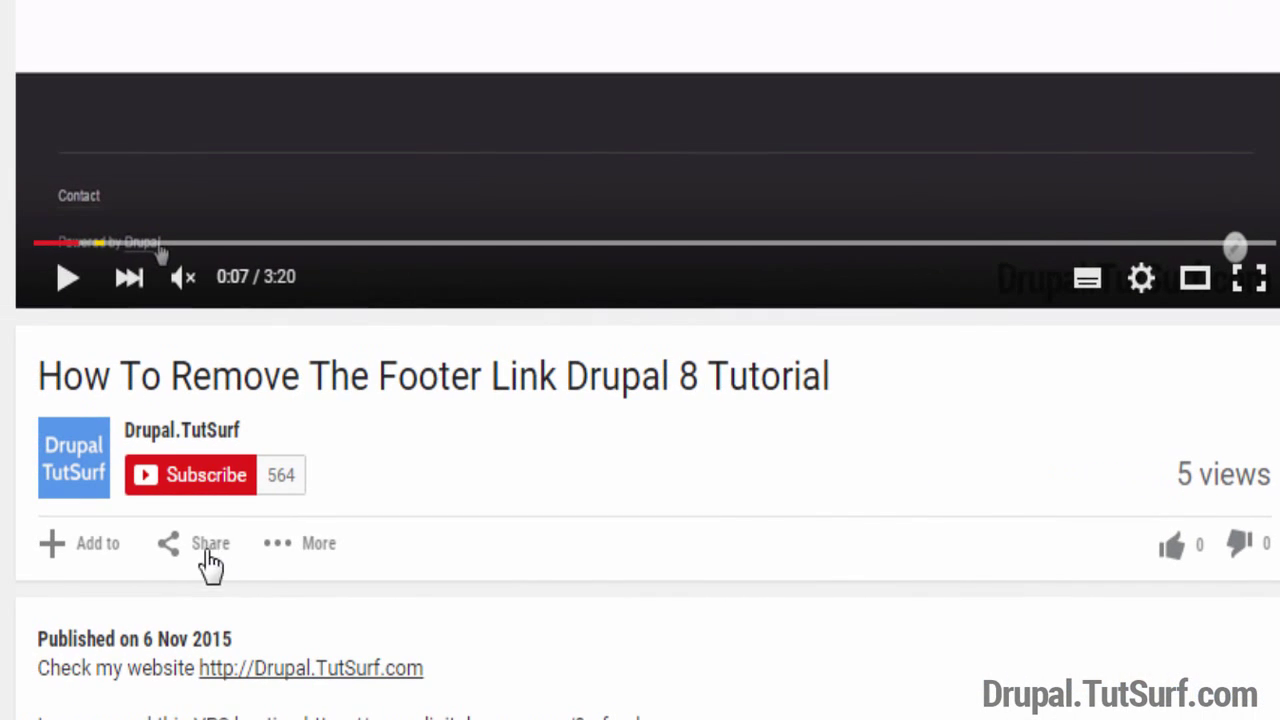
pyautogui.moveTo(204, 489)
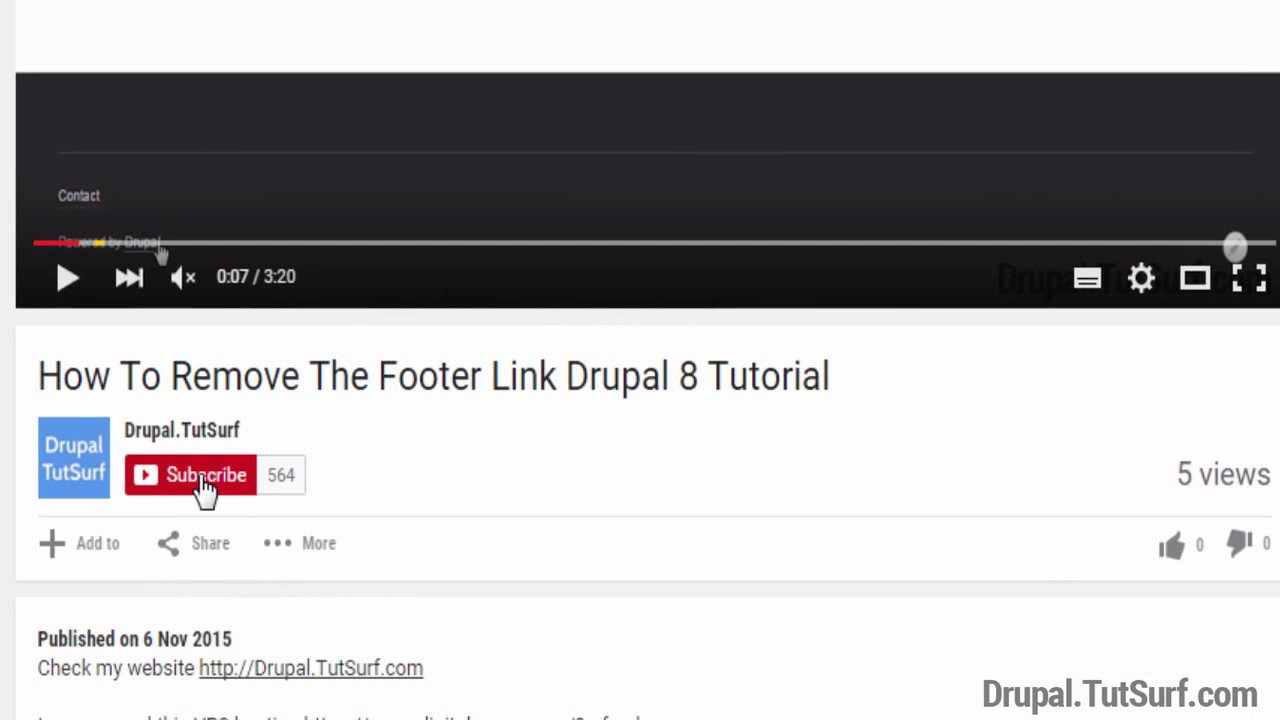
# - Scroll the YouTube tutorial to its description and hosting recommendation
pyautogui.scroll(-3)
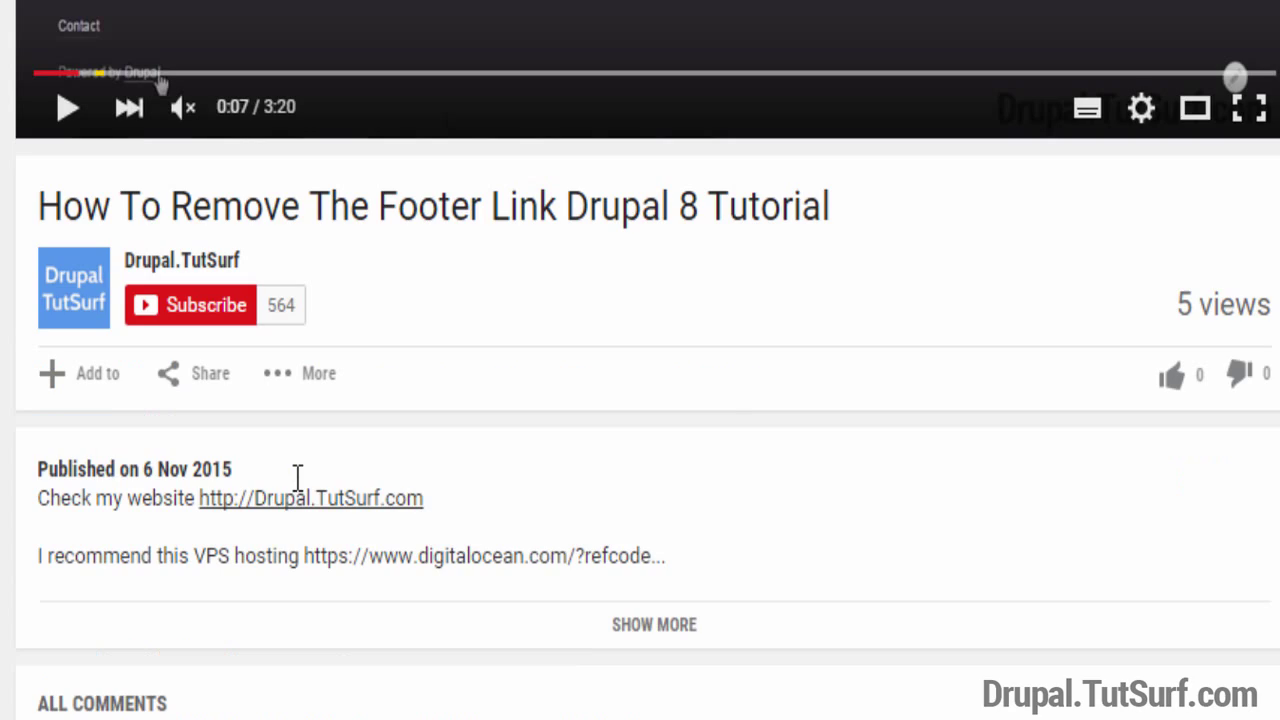
pyautogui.moveTo(363, 556)
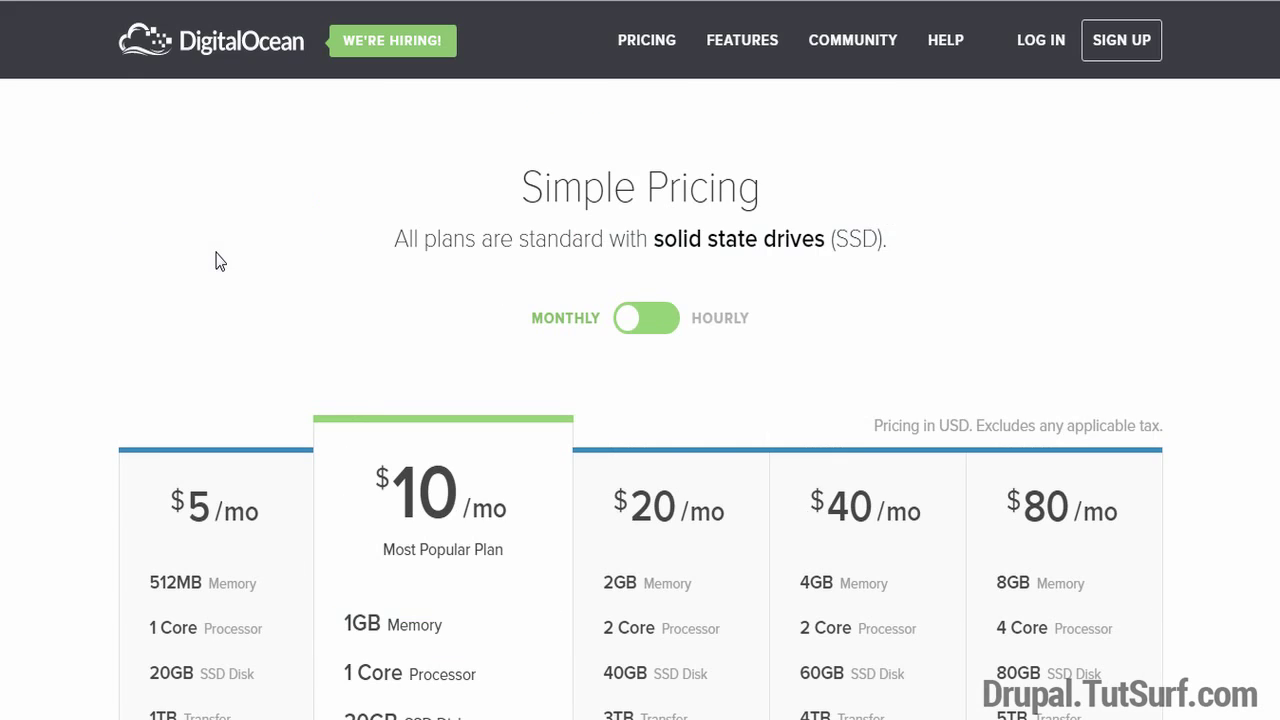
# - Scroll through DigitalOcean's $5 to $80 monthly pricing plans
pyautogui.scroll(-3)
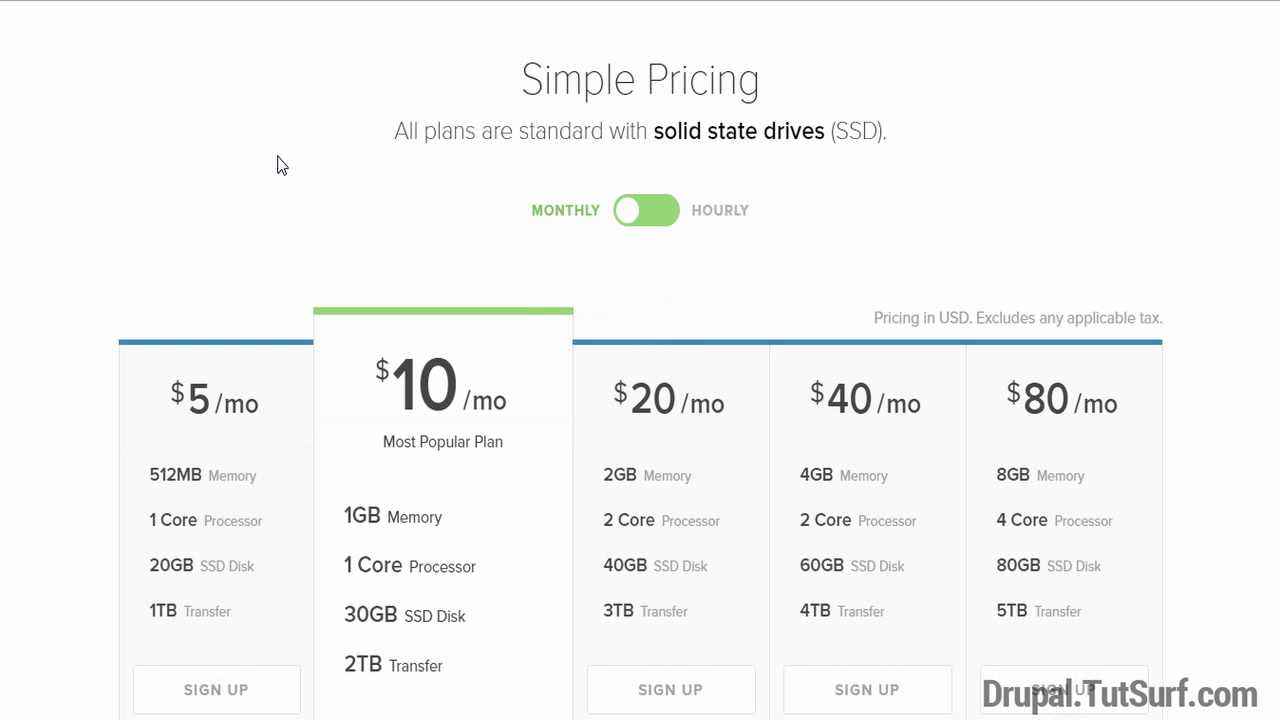
pyautogui.scroll(-3)
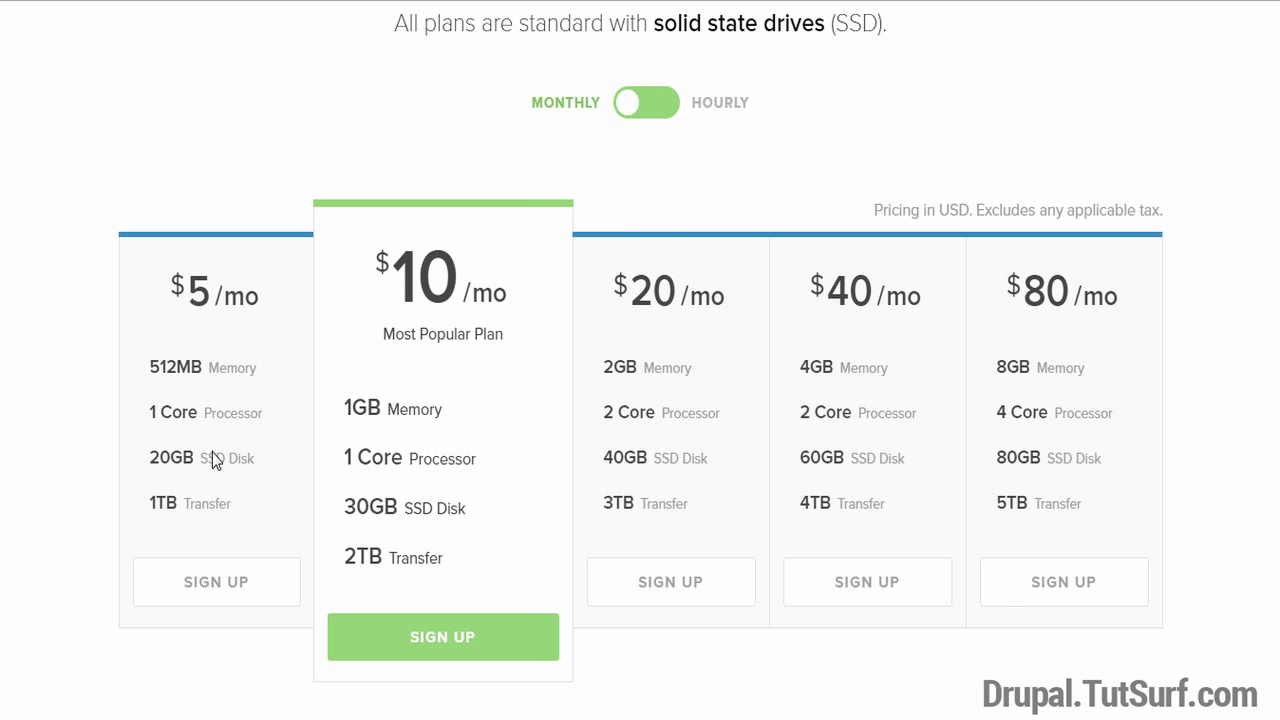
pyautogui.moveTo(210, 275)
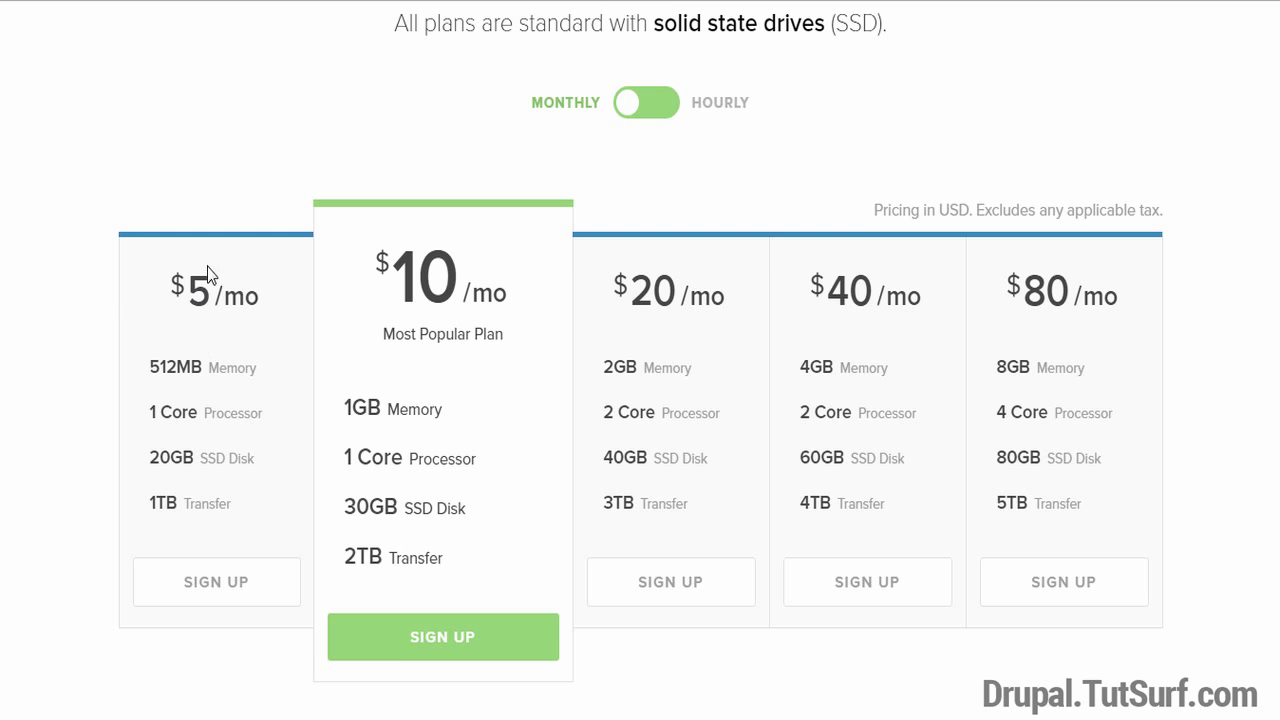
pyautogui.moveTo(210, 434)
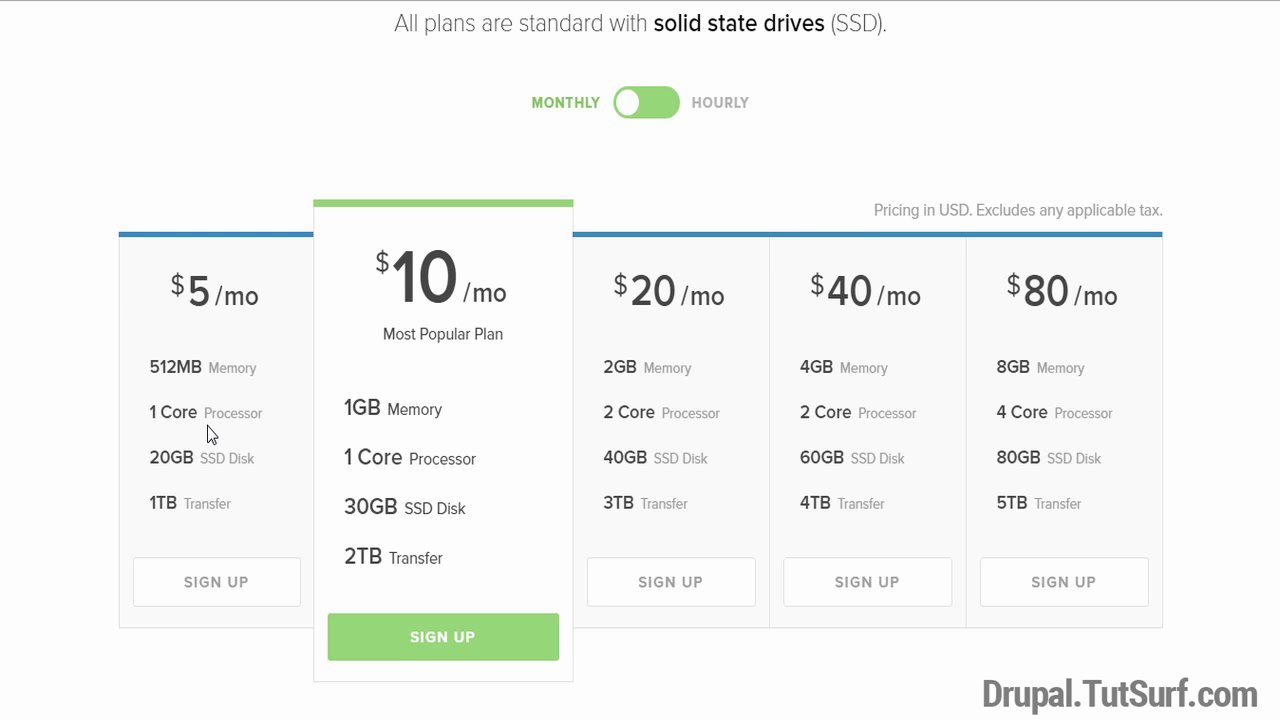
pyautogui.moveTo(362, 93)
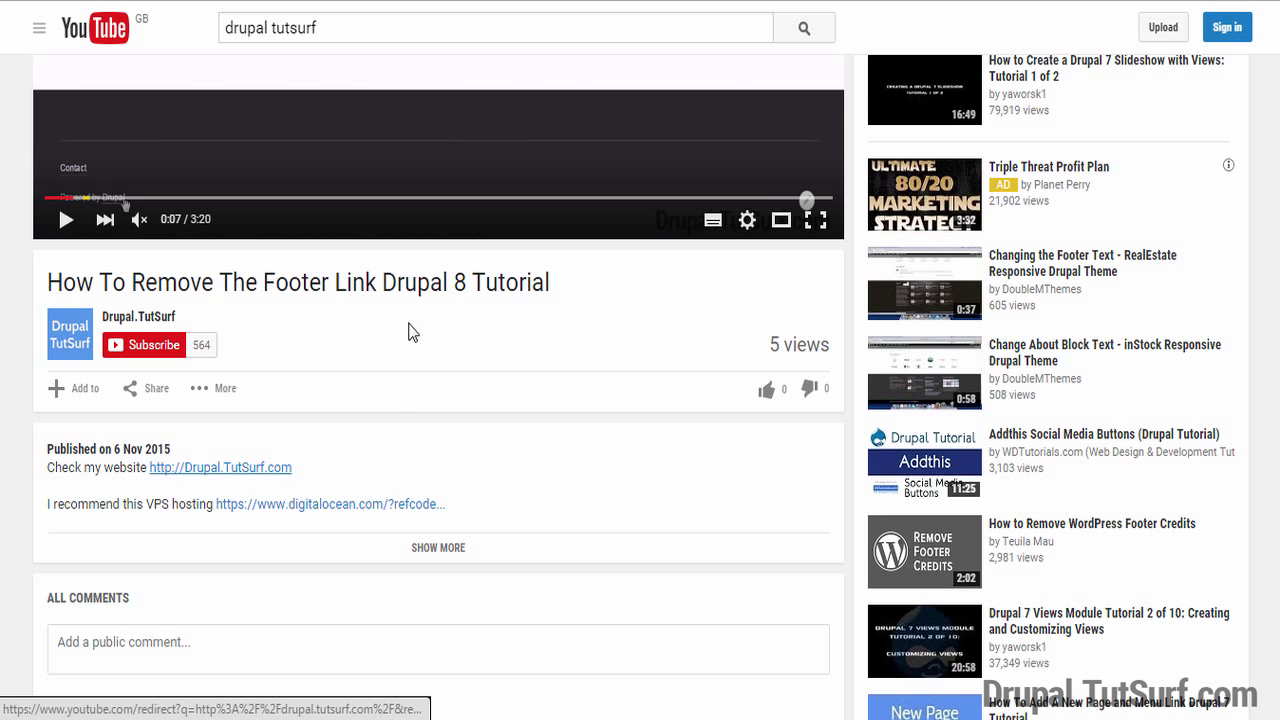
pyautogui.click(220, 467)
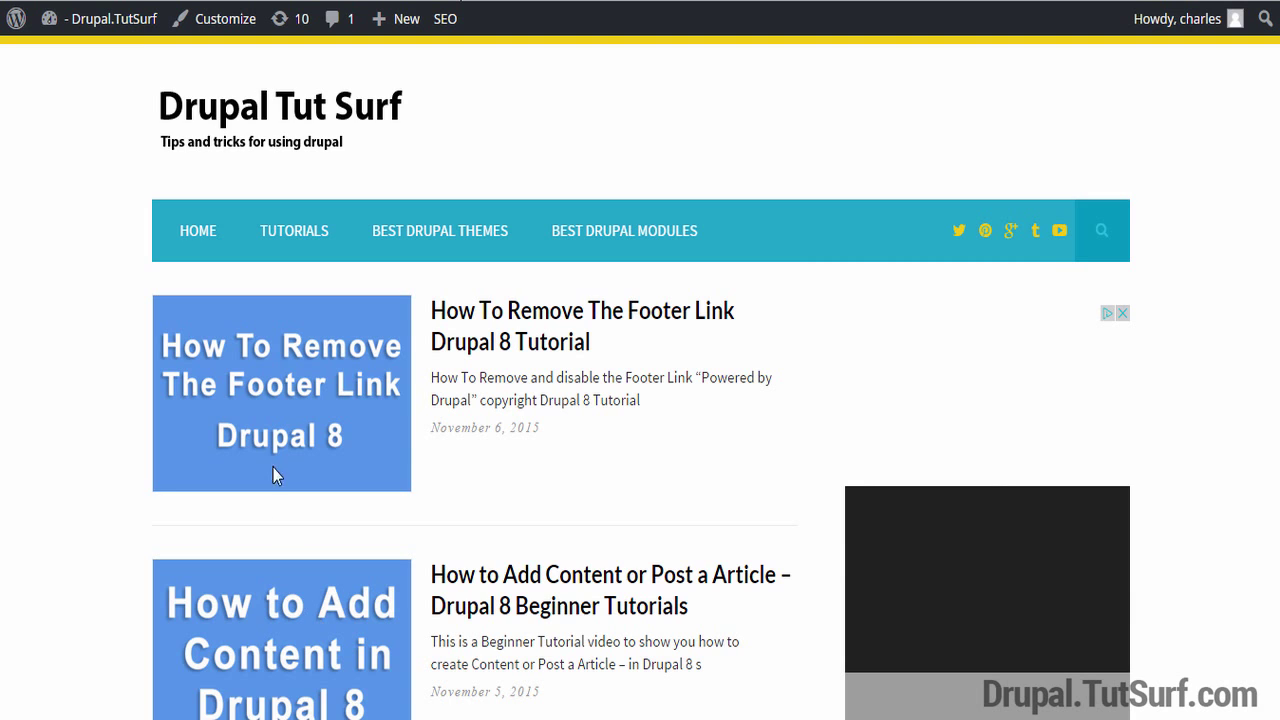
pyautogui.scroll(-3)
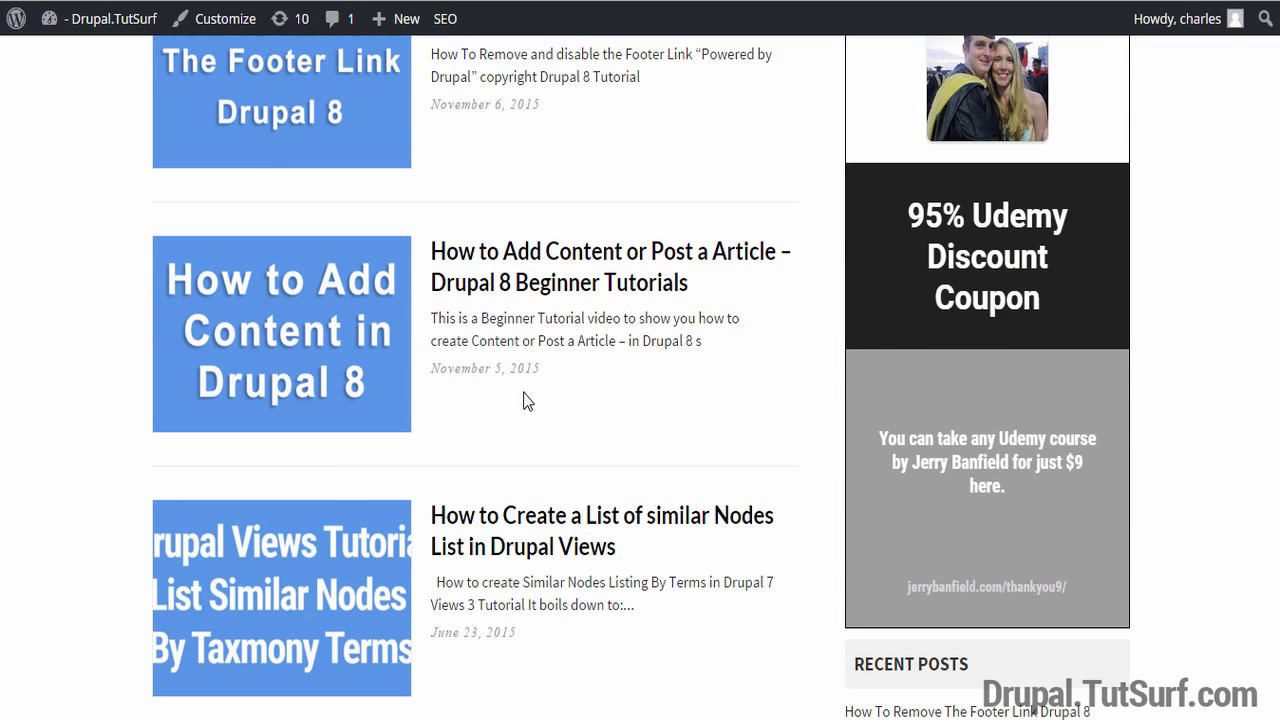
pyautogui.scroll(3)
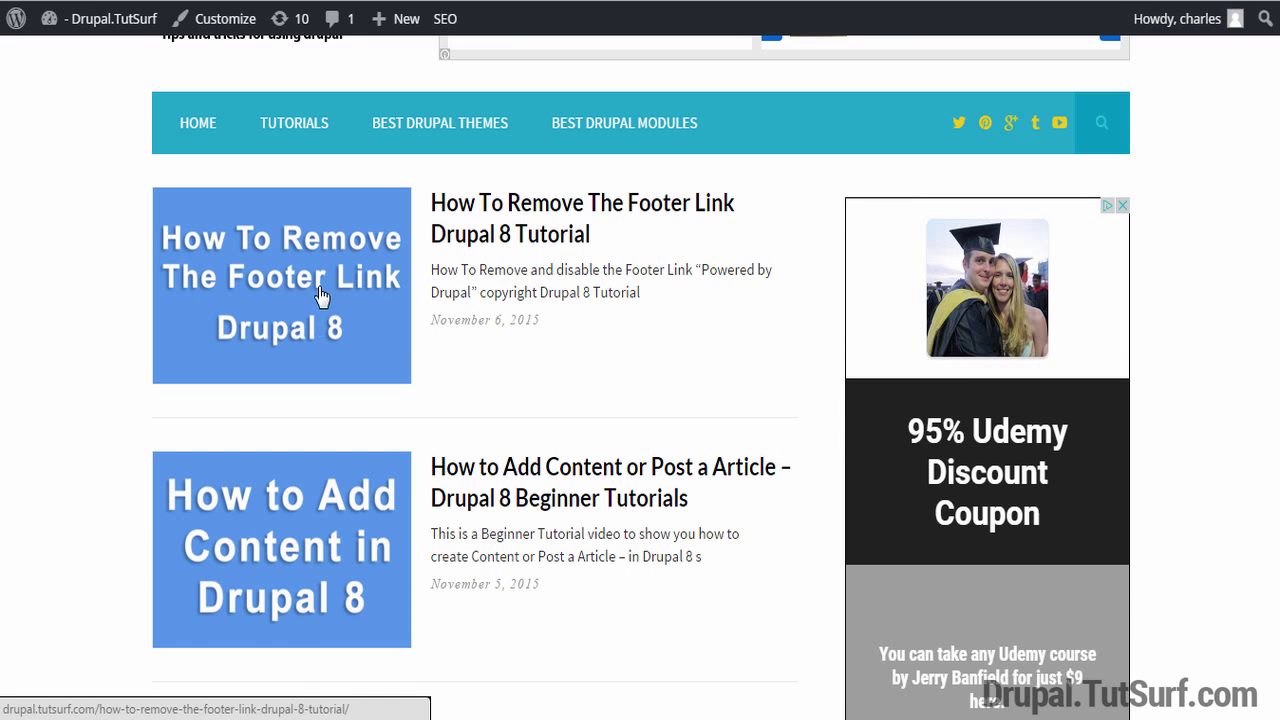
pyautogui.click(320, 290)
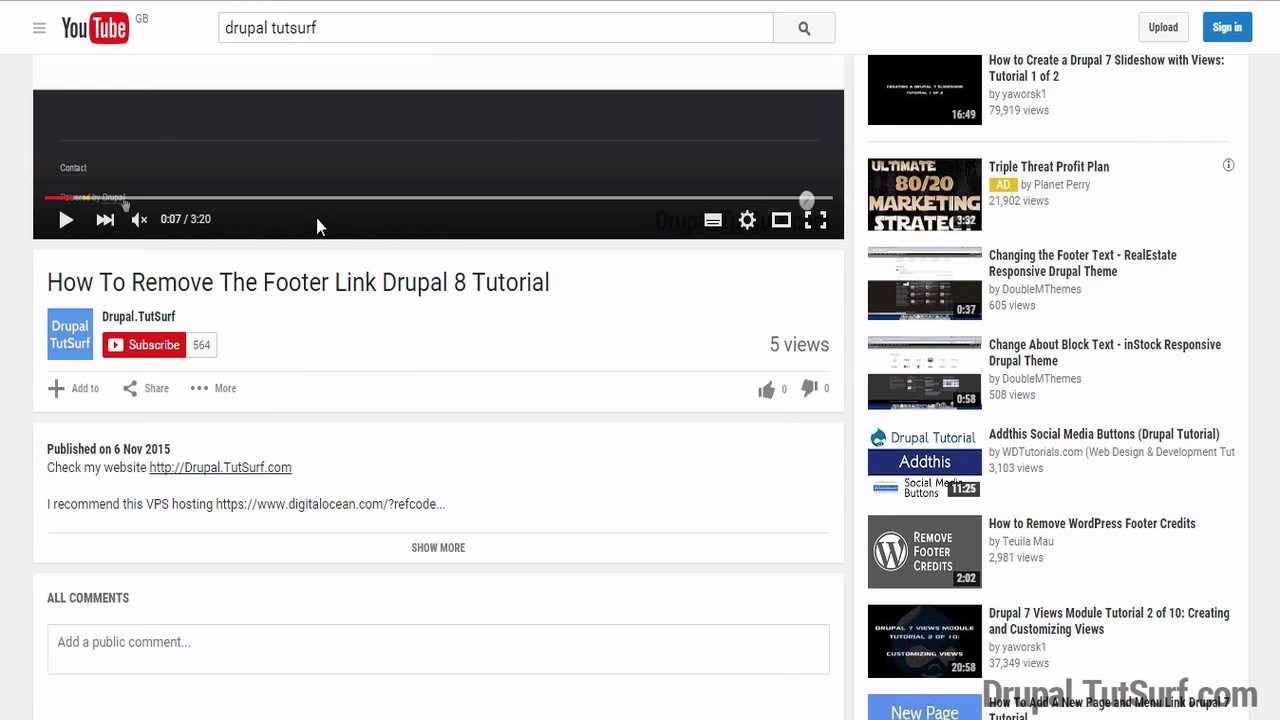
pyautogui.scroll(-3)
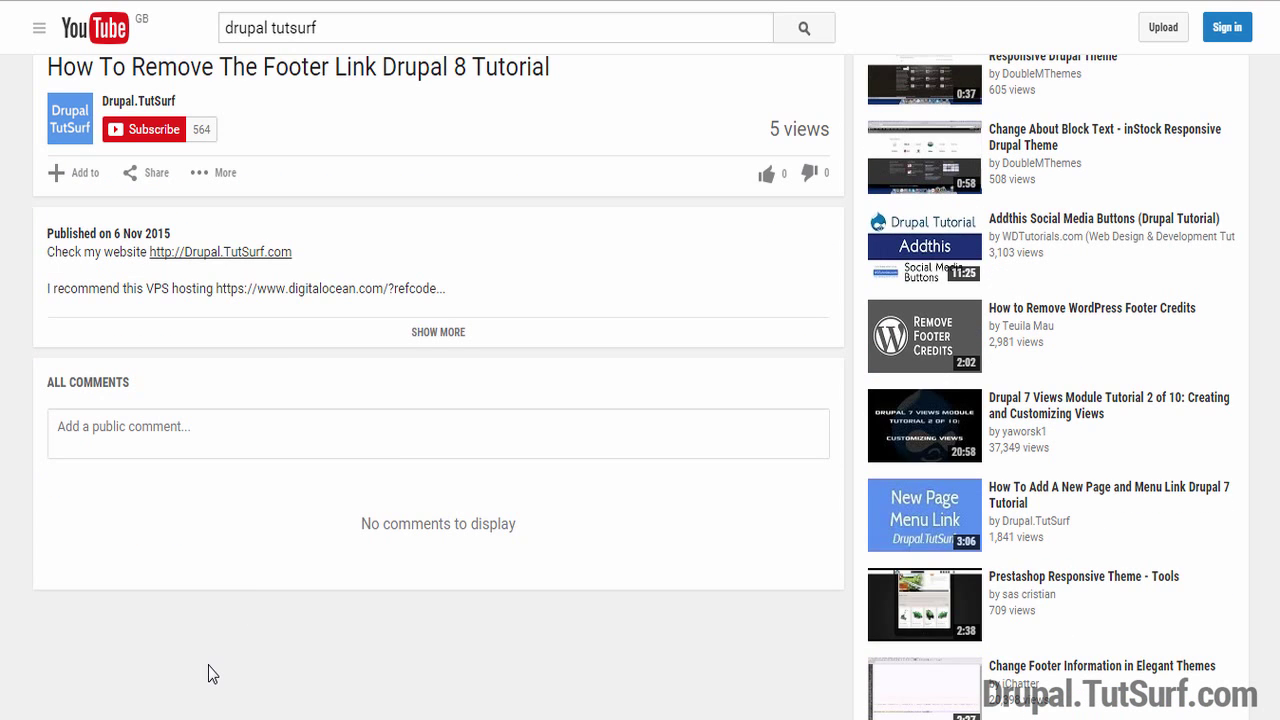